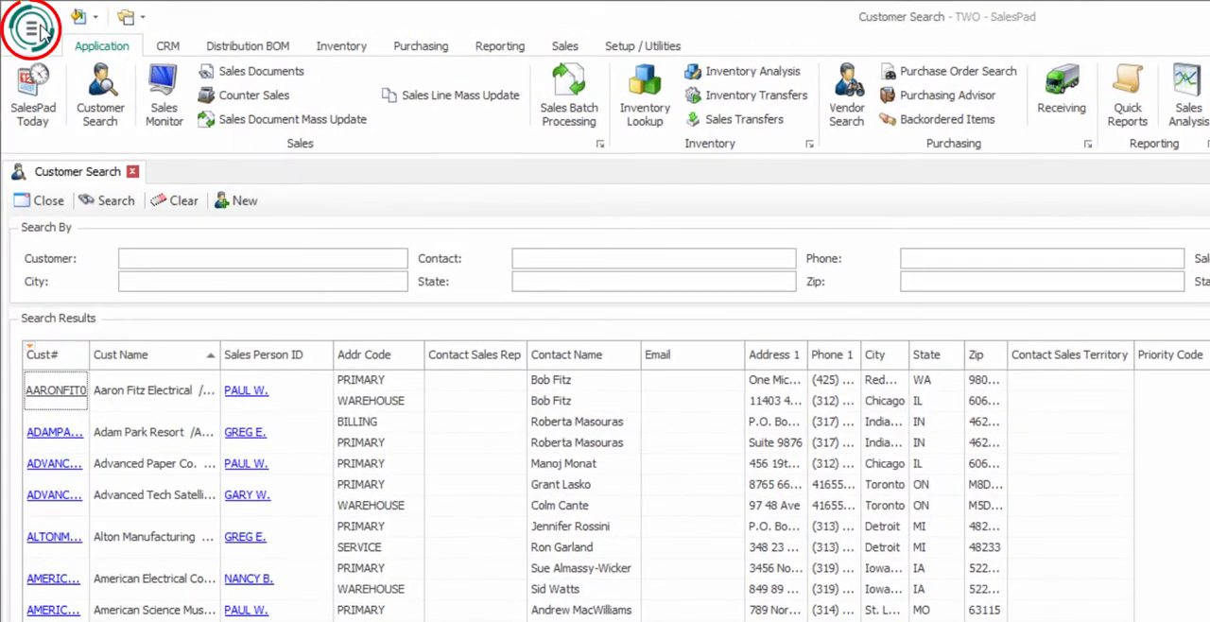
Leave Customer Search and bring up the ItemHits report query in Notepad
{"action": "left_click", "coordinate": [30, 31]}
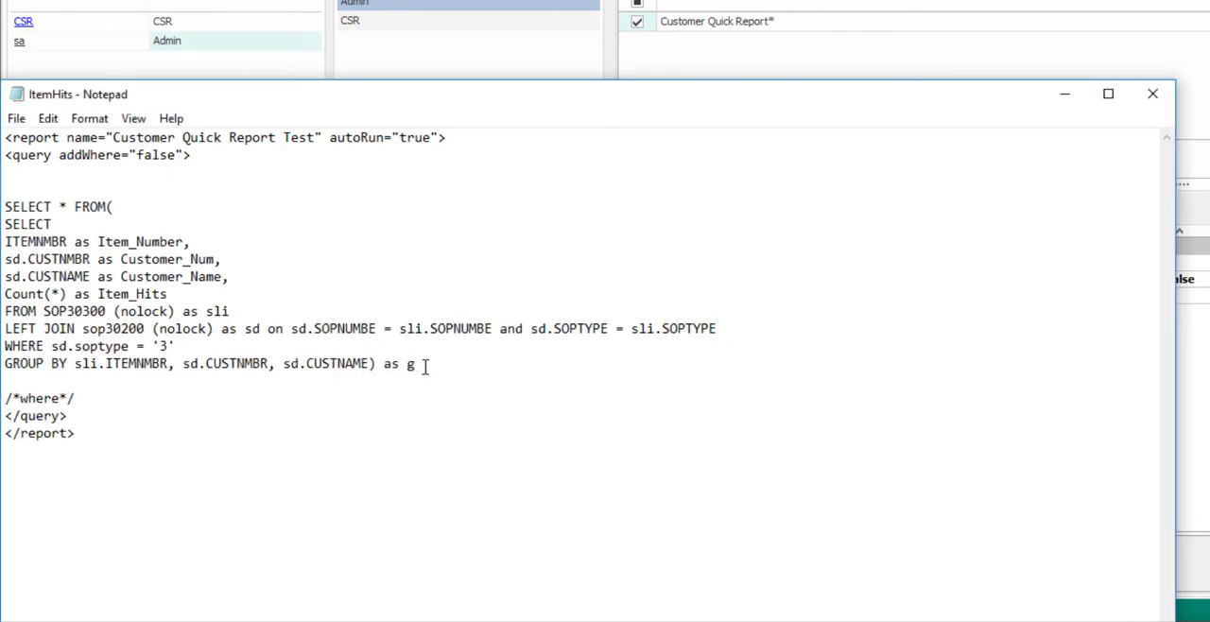
Change the query's addWhere attribute from false to true
{"action": "key", "text": "Enter"}
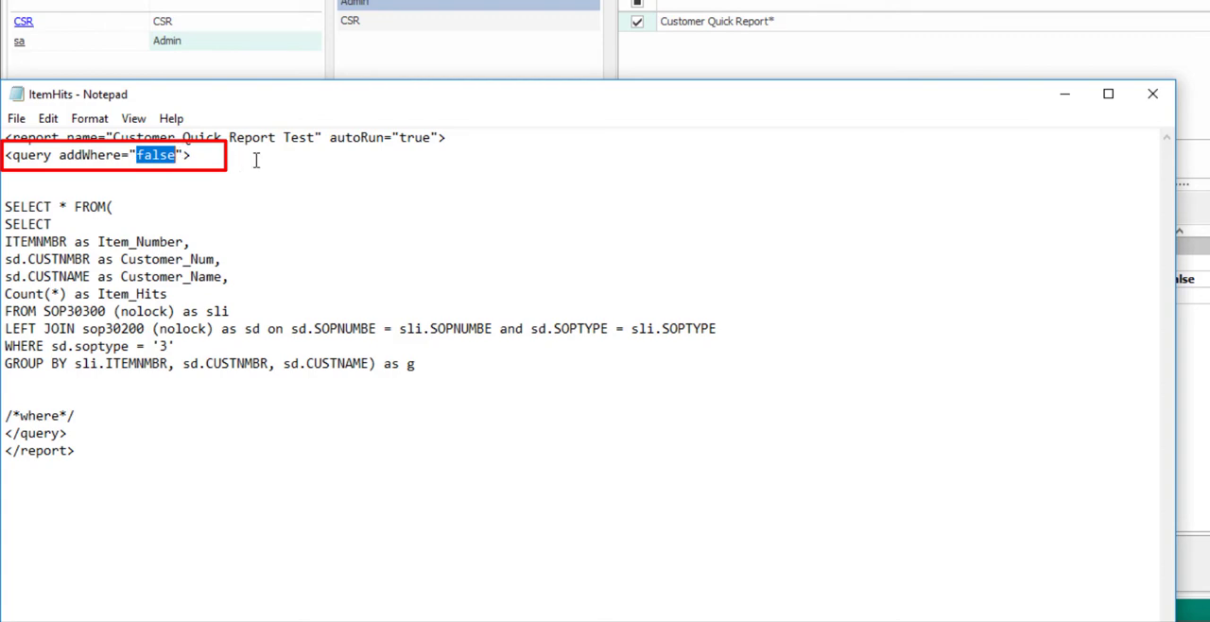
{"action": "type", "text": "true"}
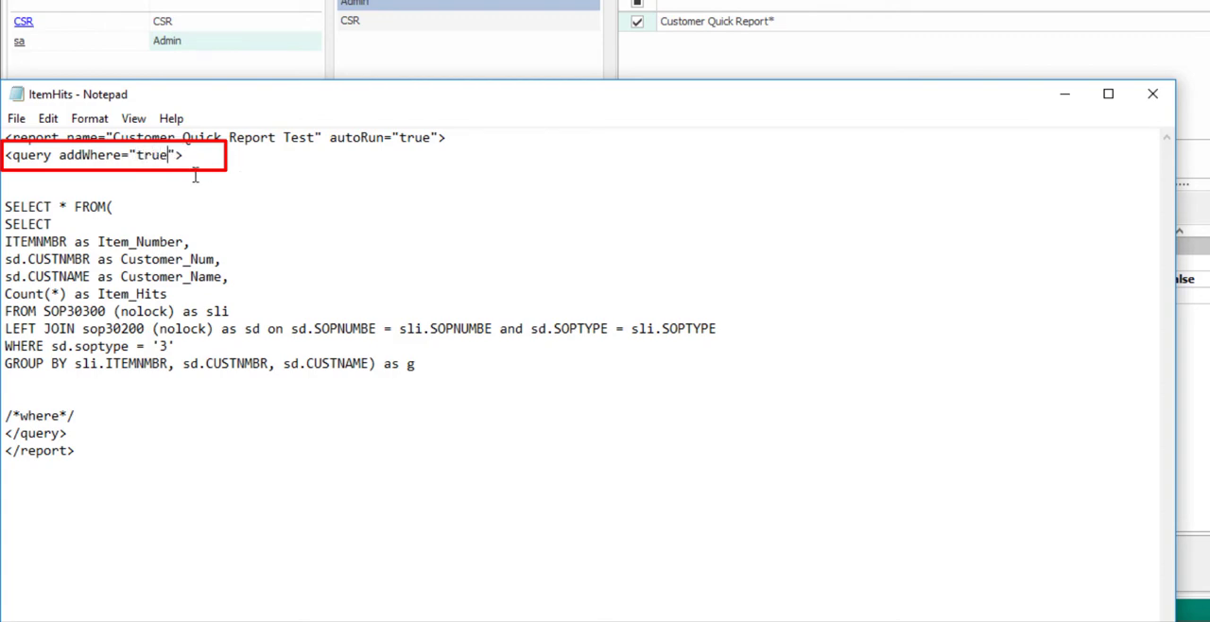
{"action": "left_click", "coordinate": [15, 119]}
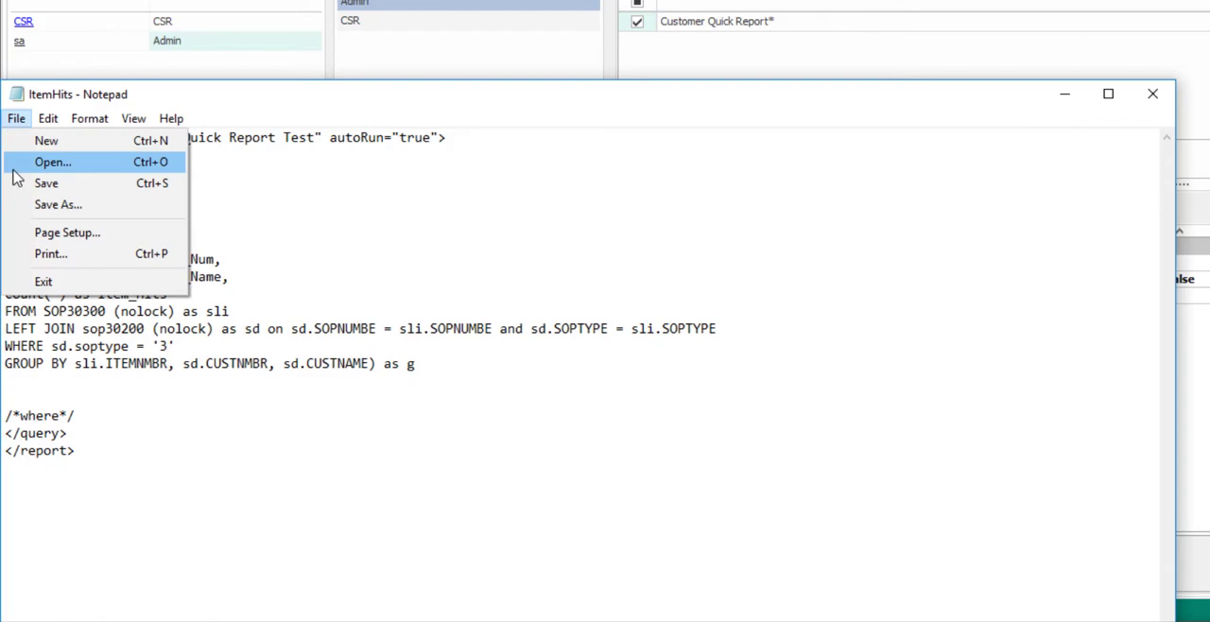
Save the query as ItemHits.sprept (All Files type) in the QuickReports folder
{"action": "left_click", "coordinate": [58, 204]}
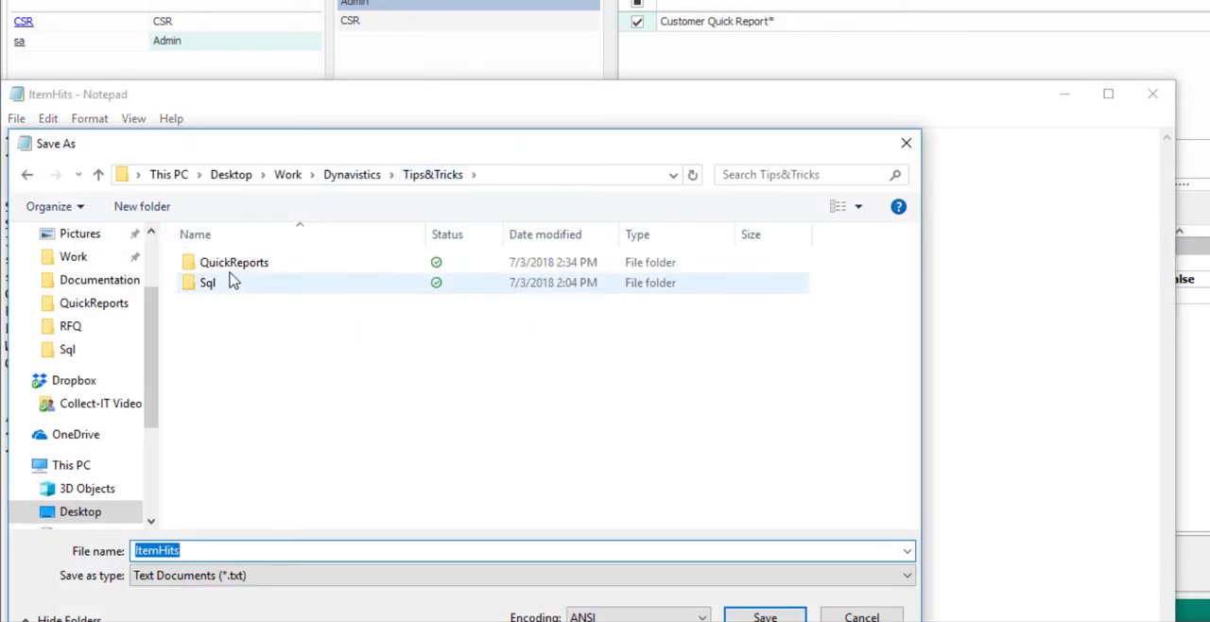
{"action": "double_click", "coordinate": [235, 261]}
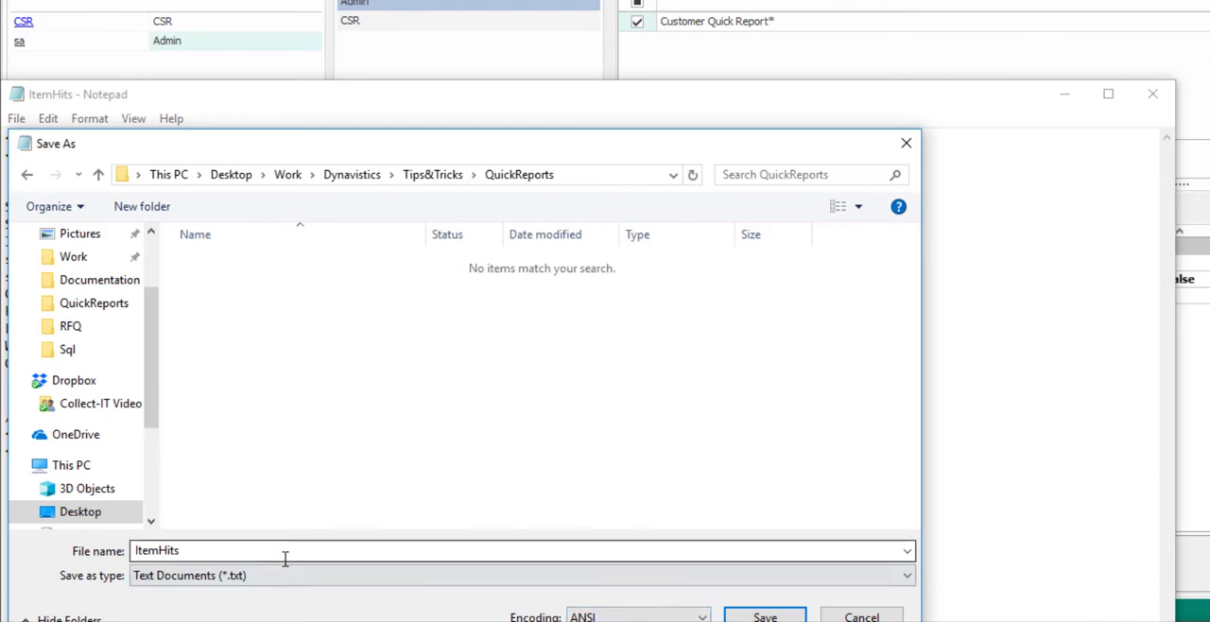
{"action": "left_click", "coordinate": [522, 575]}
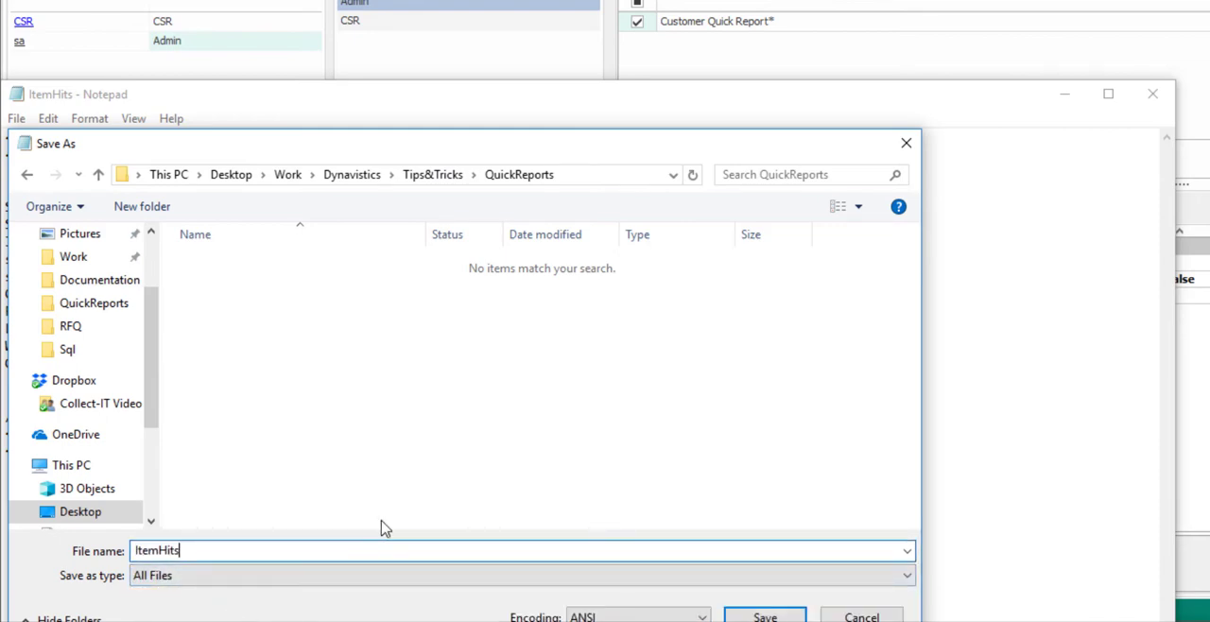
{"action": "type", "text": "."}
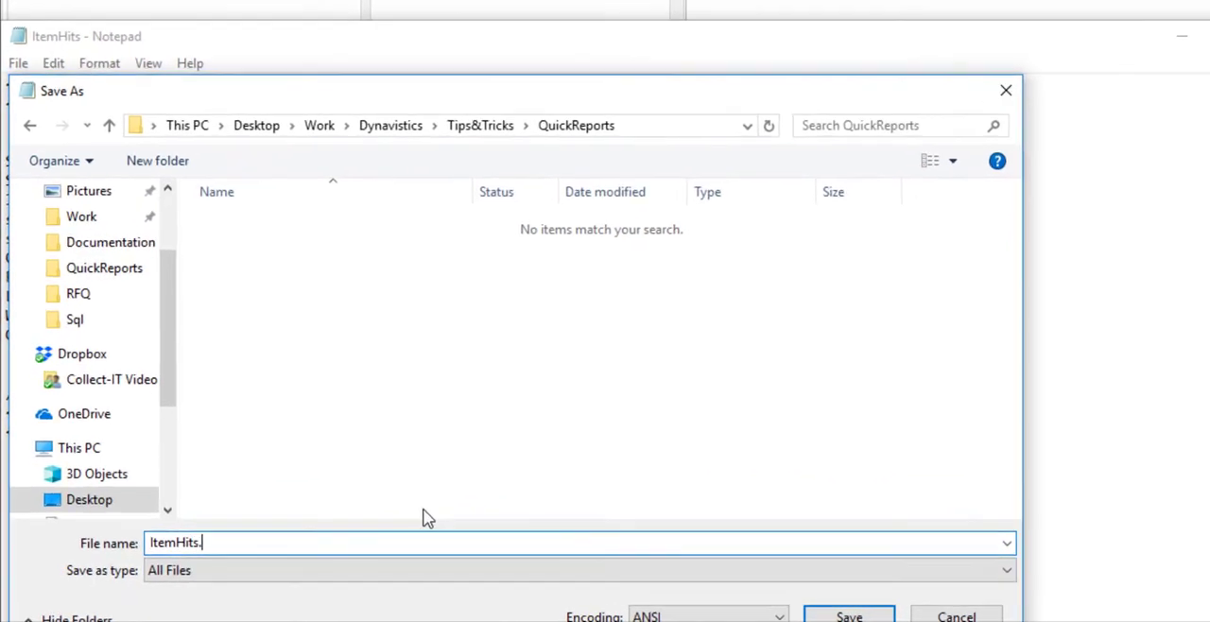
{"action": "type", "text": "sp"}
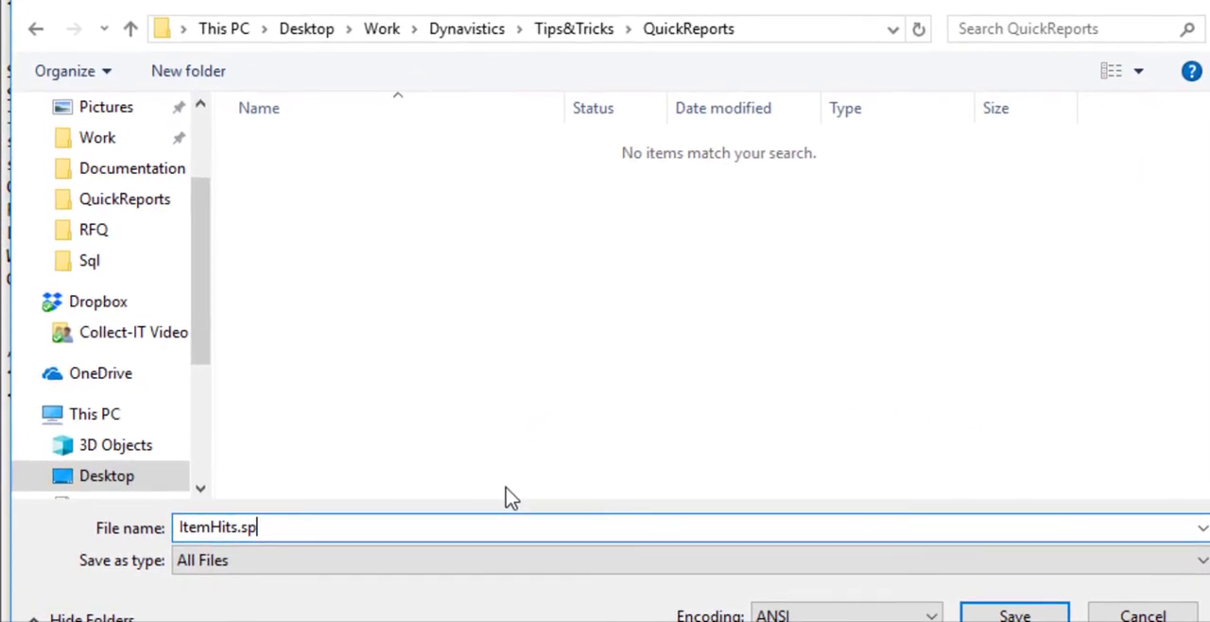
{"action": "type", "text": "rept"}
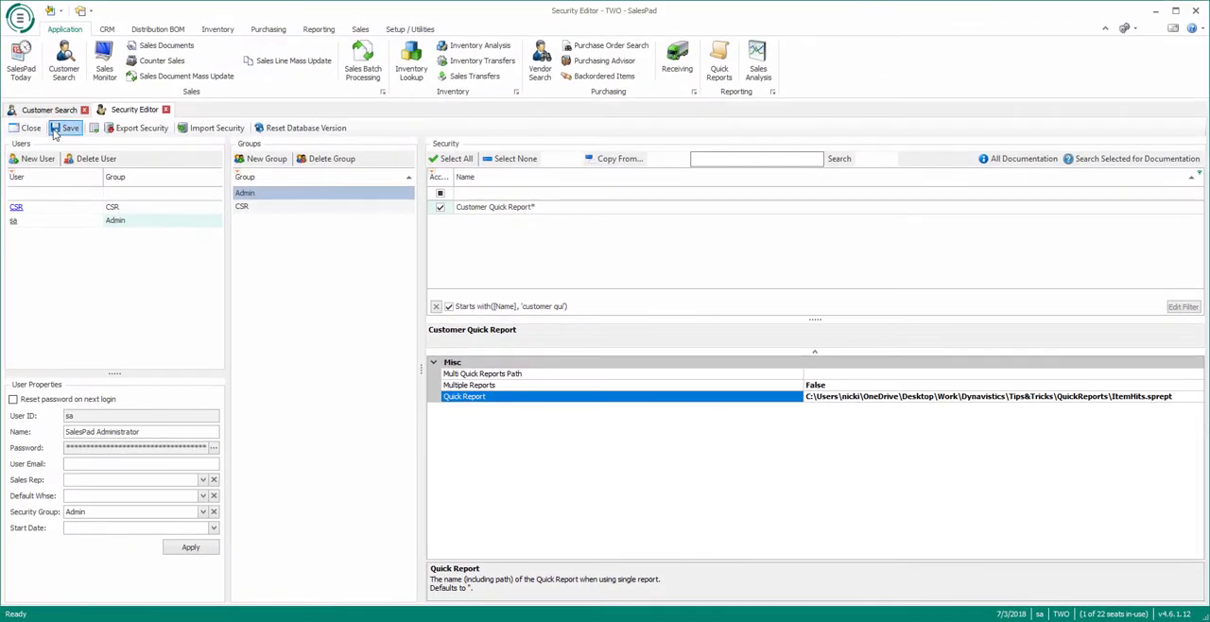
Save the Customer Quick Report security setting and log back in to Customer Search
{"action": "left_click", "coordinate": [19, 17]}
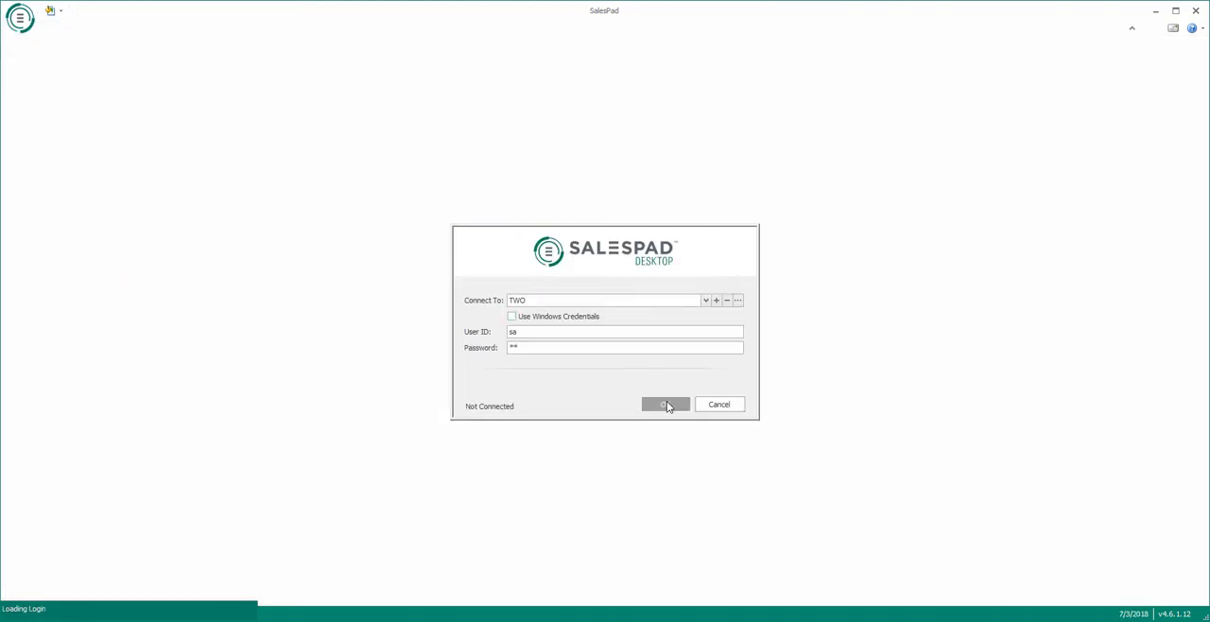
{"action": "left_click", "coordinate": [665, 405]}
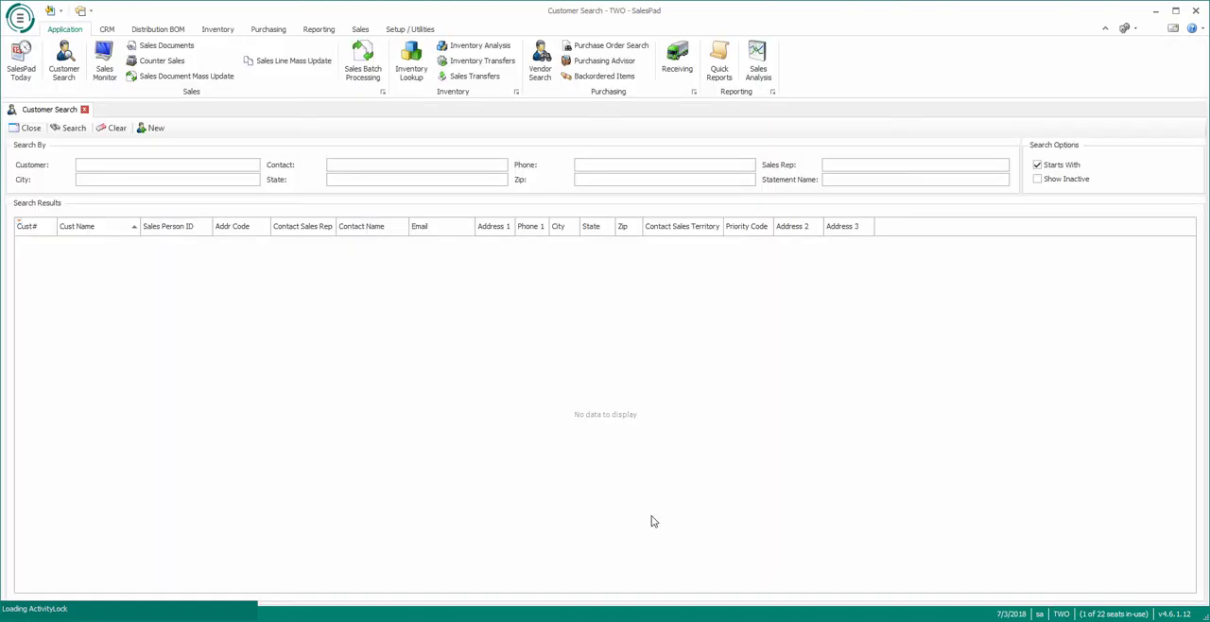
{"action": "left_click", "coordinate": [72, 128]}
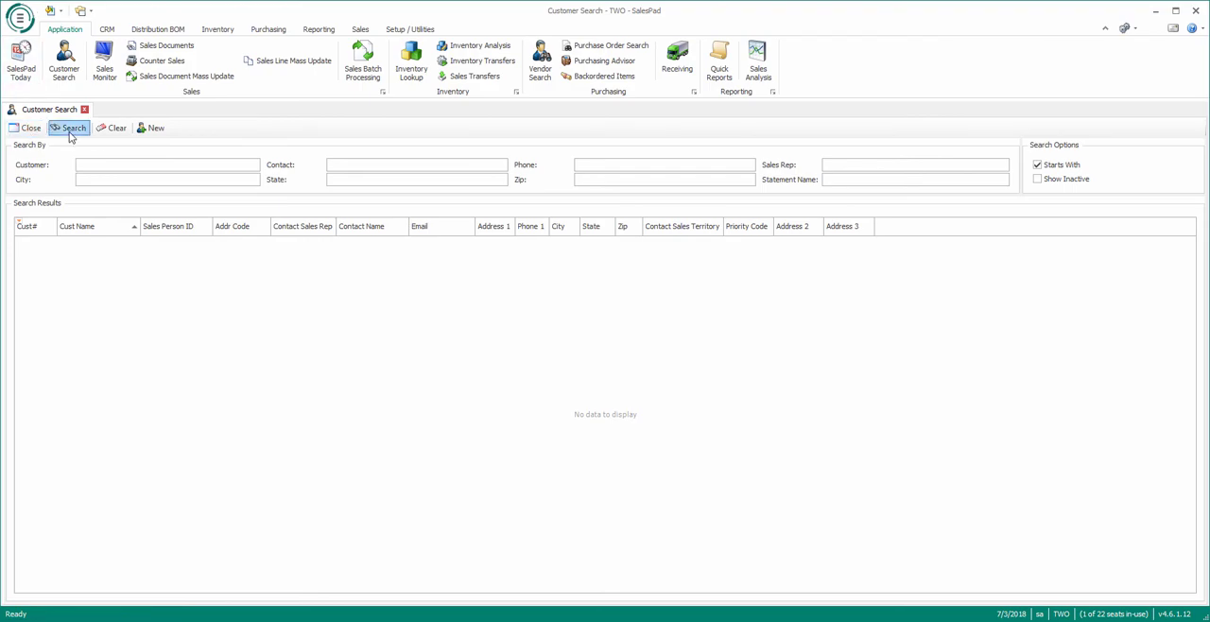
Search customers, pick one and view its Customer Quick Report Test tab of item hit counts
{"action": "left_click", "coordinate": [69, 129]}
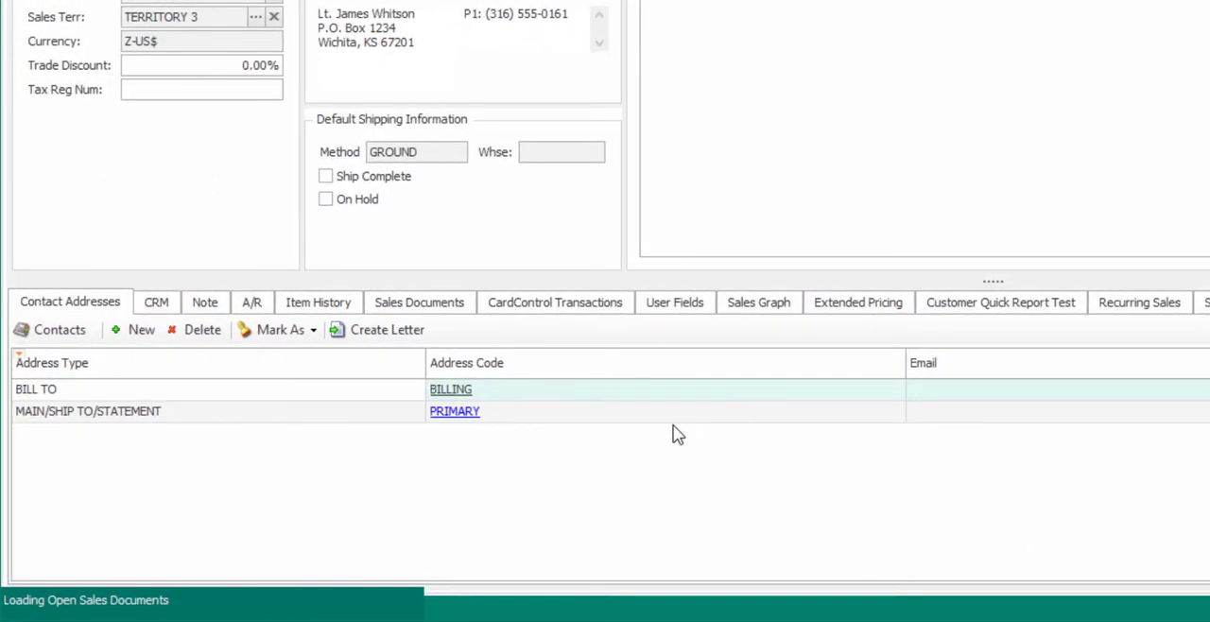
{"action": "mouse_move", "coordinate": [1000, 312]}
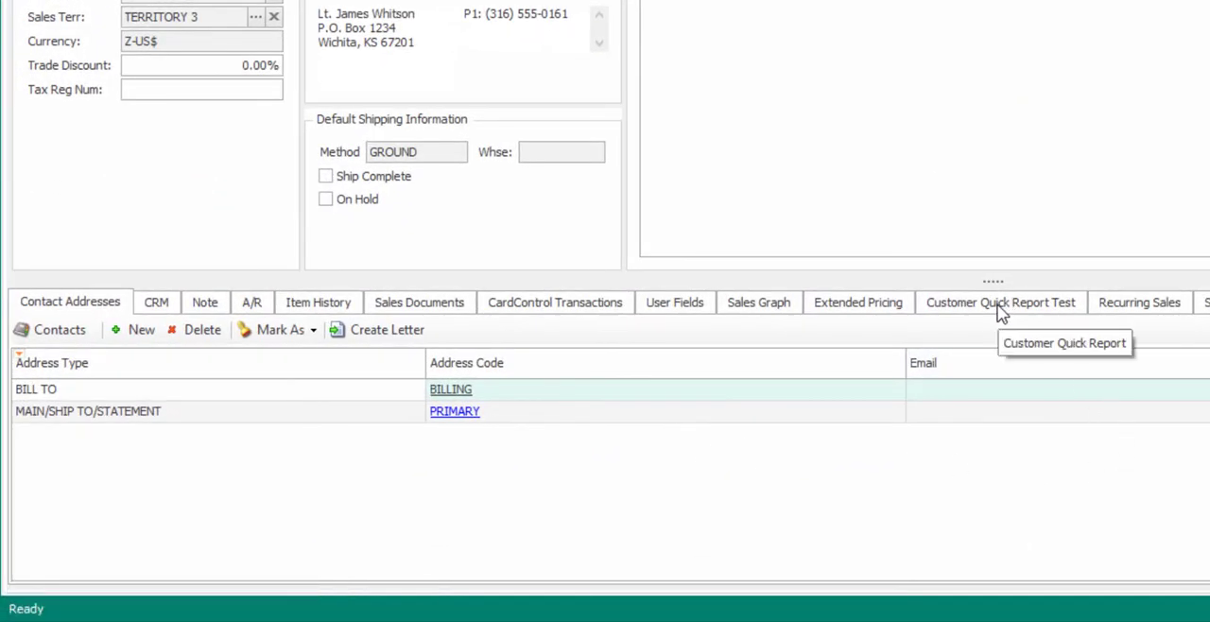
{"action": "left_click", "coordinate": [1001, 303]}
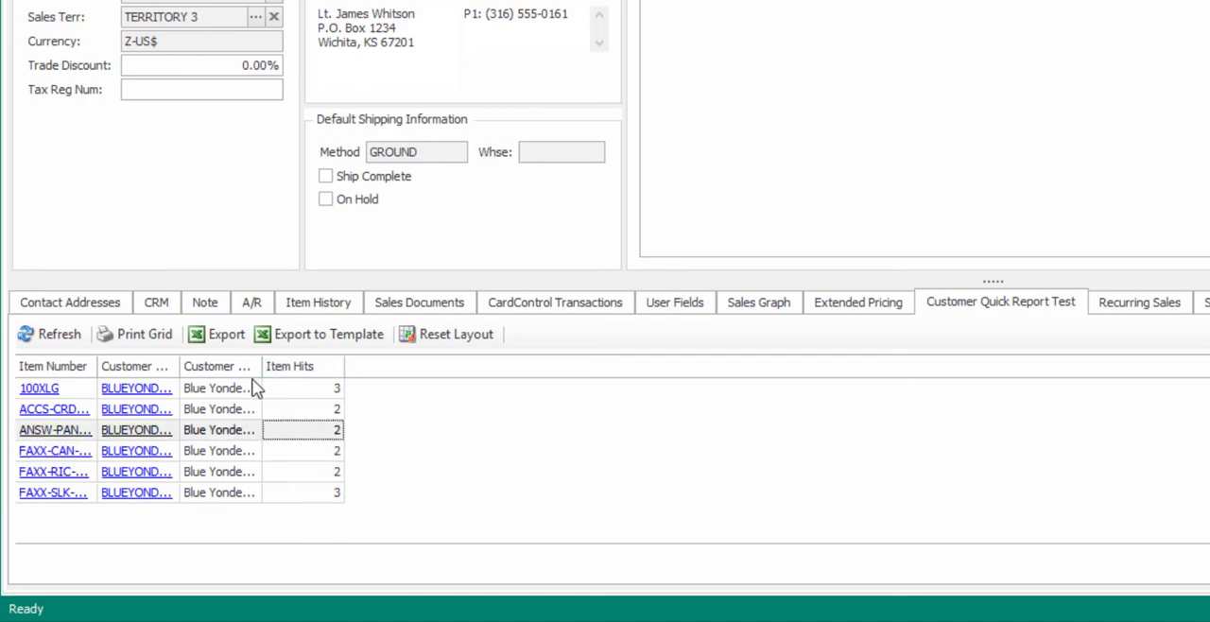
{"action": "scroll", "scroll_direction": "up", "scroll_amount": 3}
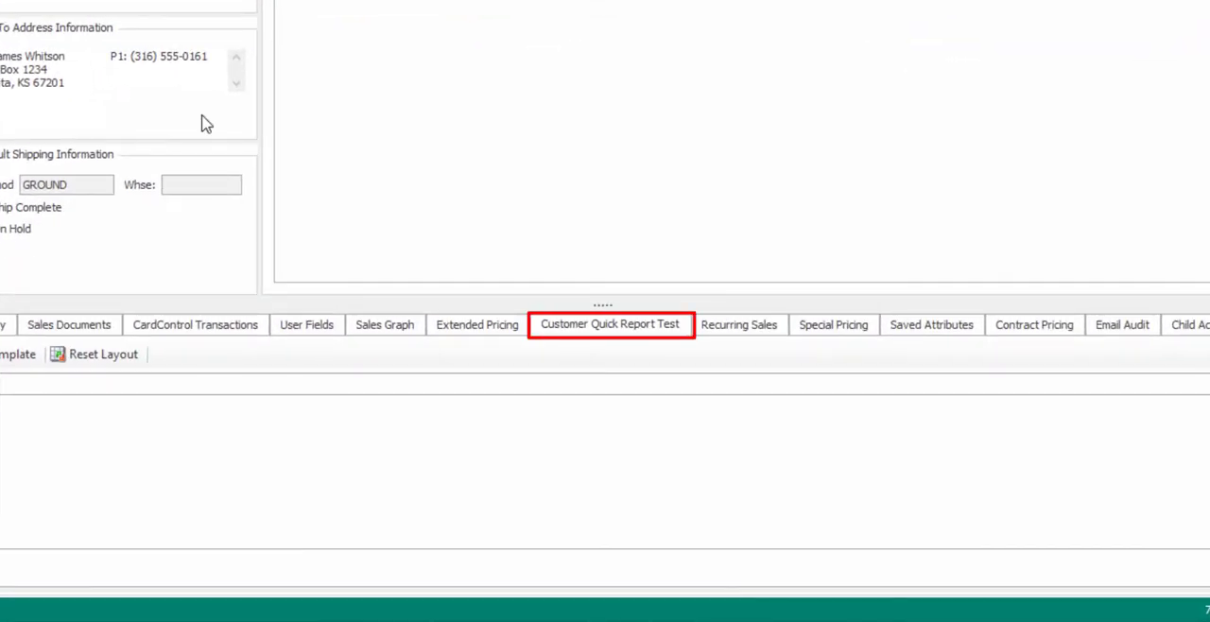
Rename the report from Customer Quick Report Test to Customer Item Hits in Notepad
{"action": "left_click", "coordinate": [609, 325]}
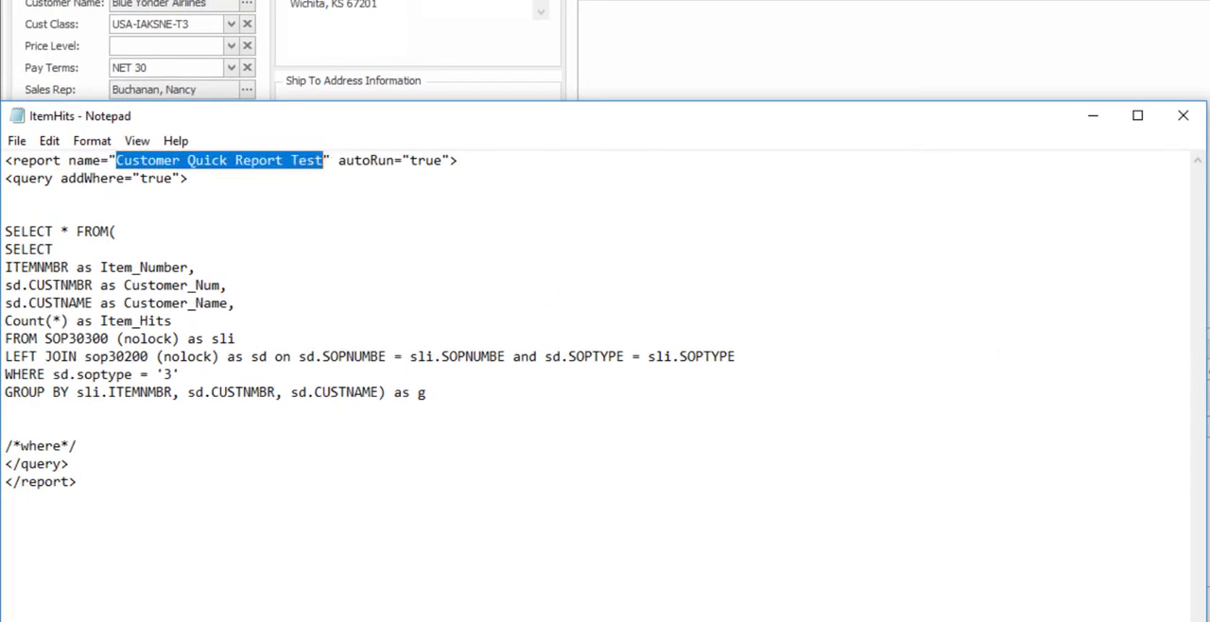
{"action": "left_click", "coordinate": [238, 161]}
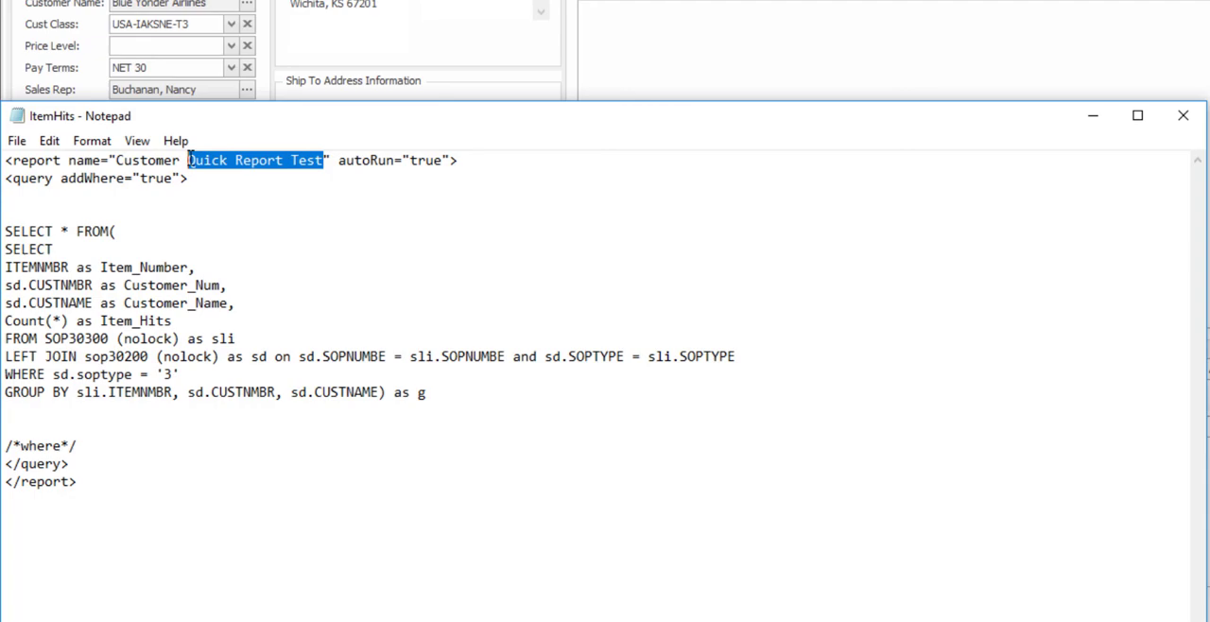
{"action": "type", "text": "I"}
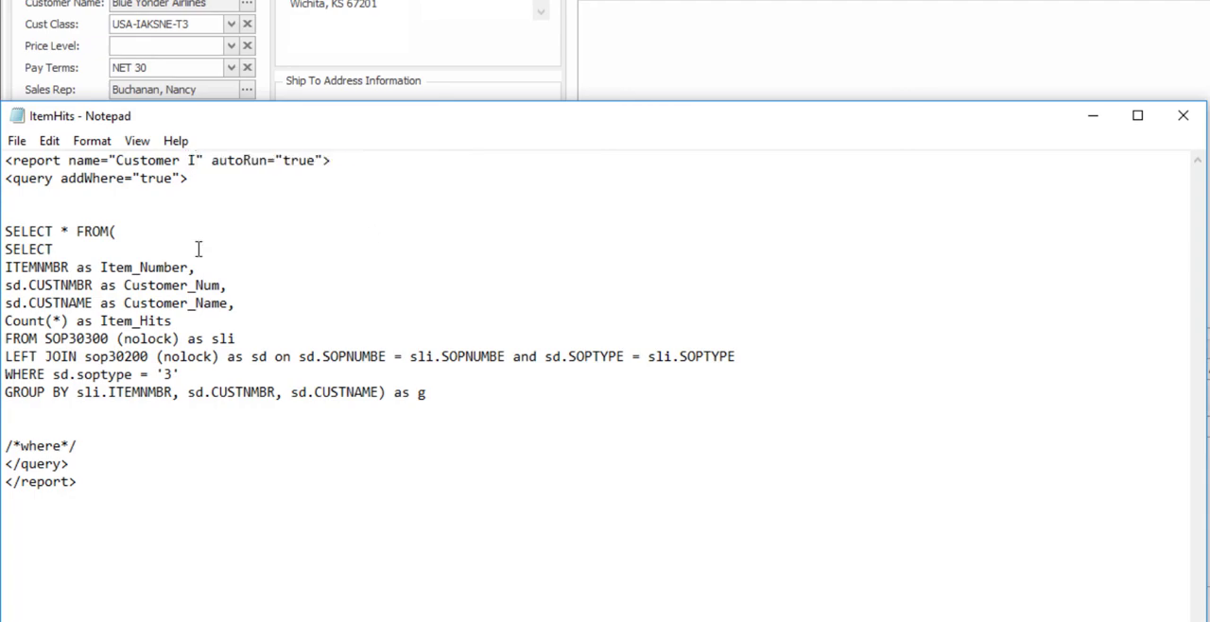
{"action": "left_click", "coordinate": [1183, 116]}
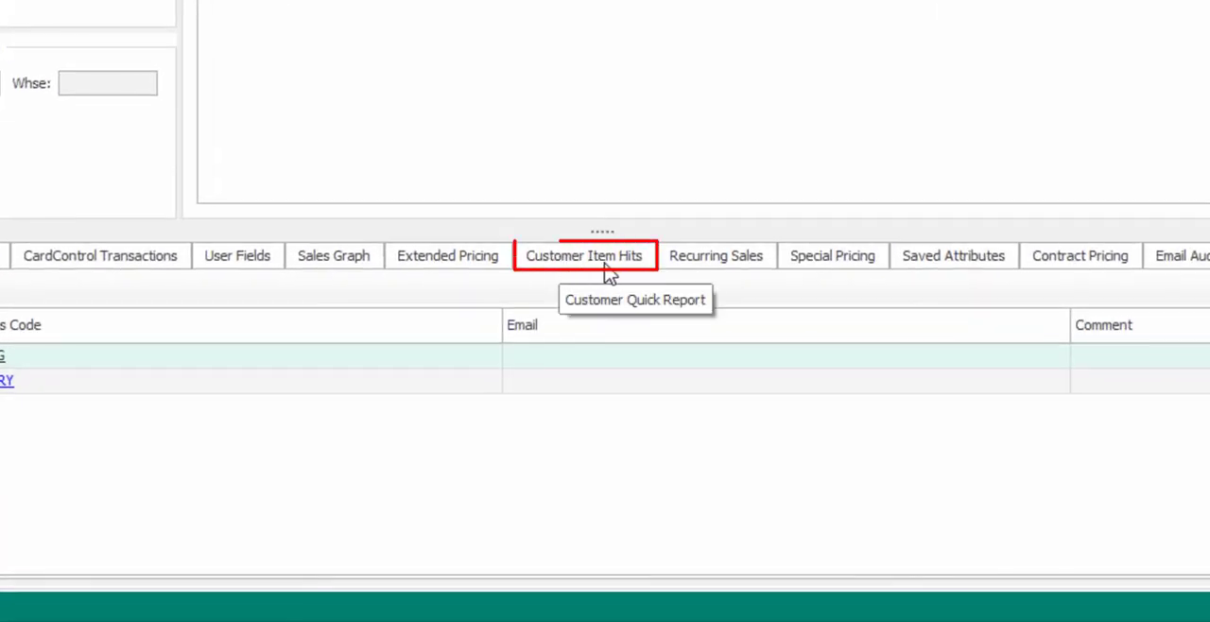
View the renamed Customer Item Hits tab listing per-item hit counts
{"action": "left_click", "coordinate": [584, 255]}
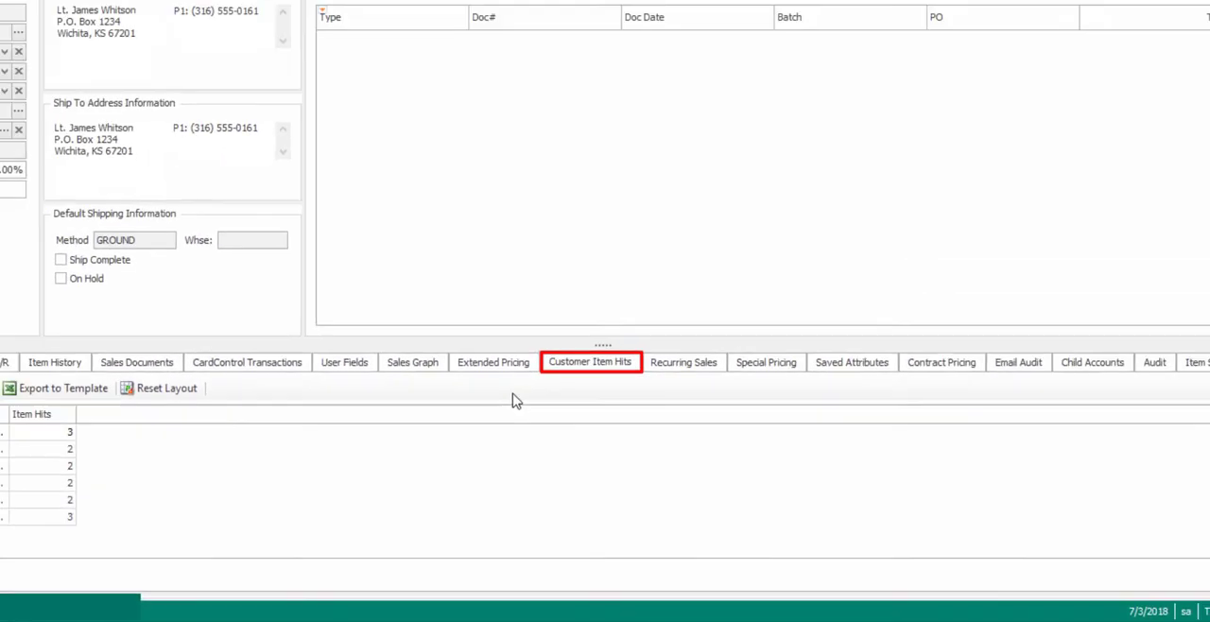